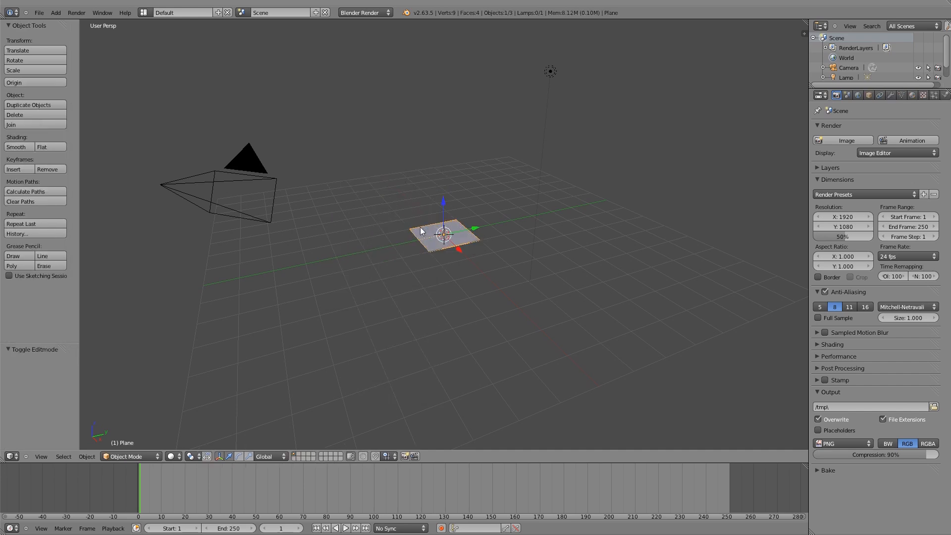
# Toggle Edit Mode on the starting plane to begin shaping the creature.
pyautogui.press('Tab')
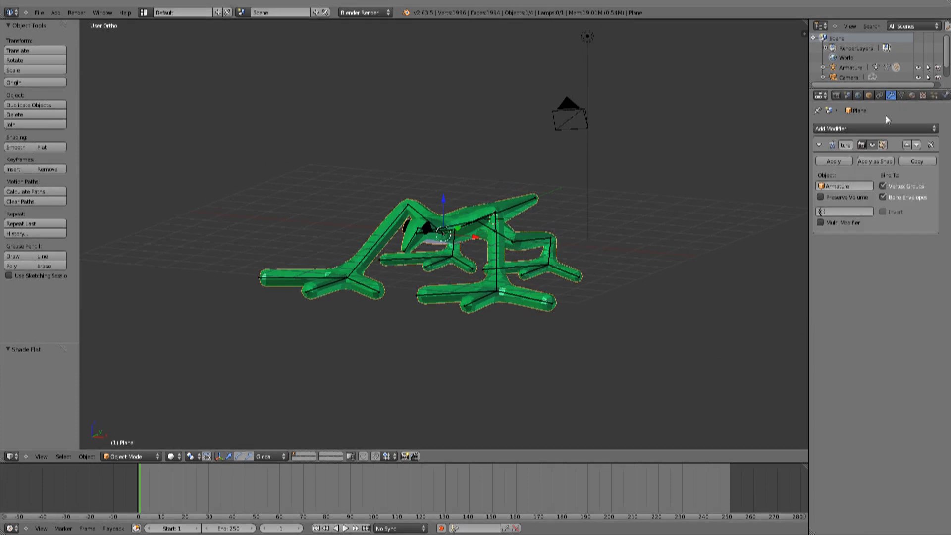
# Add a Remesh modifier in Blocks mode with octree depth 6 and scale 0.990.
pyautogui.click(875, 128)
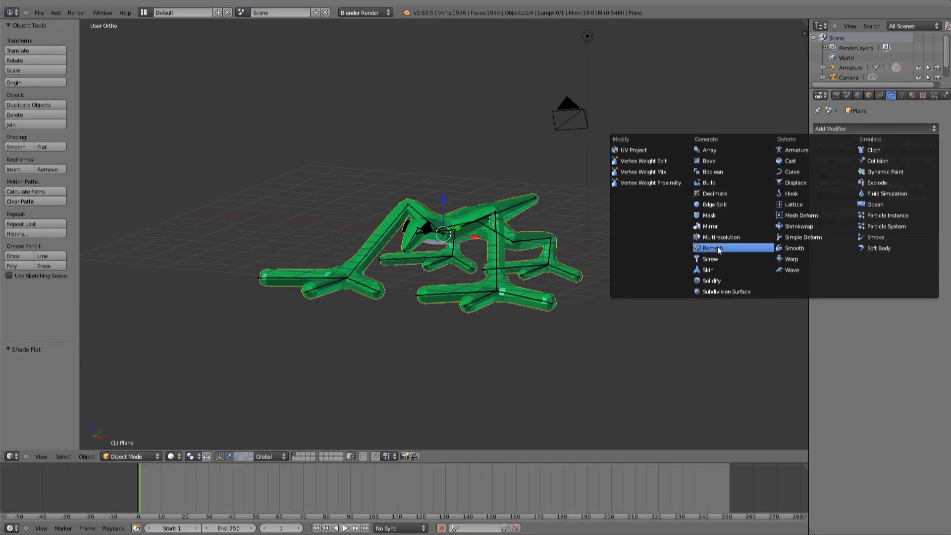
pyautogui.click(711, 248)
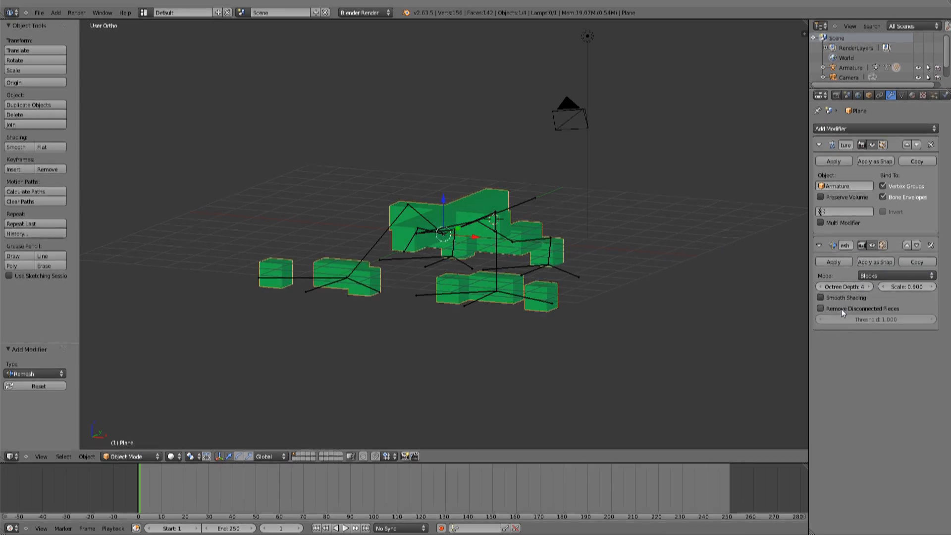
pyautogui.click(868, 287)
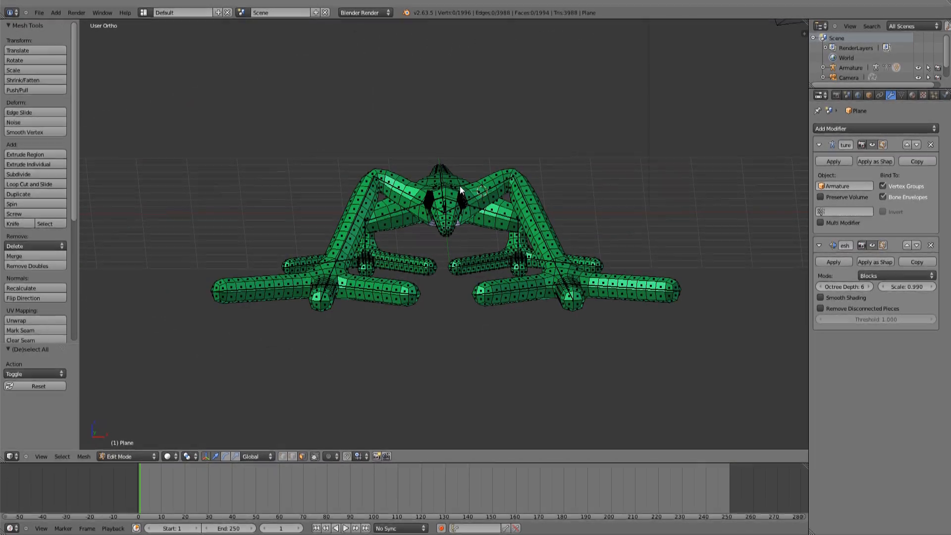
# Separate the creature mesh by material, then pick a material slot on one piece.
pyautogui.press('P')
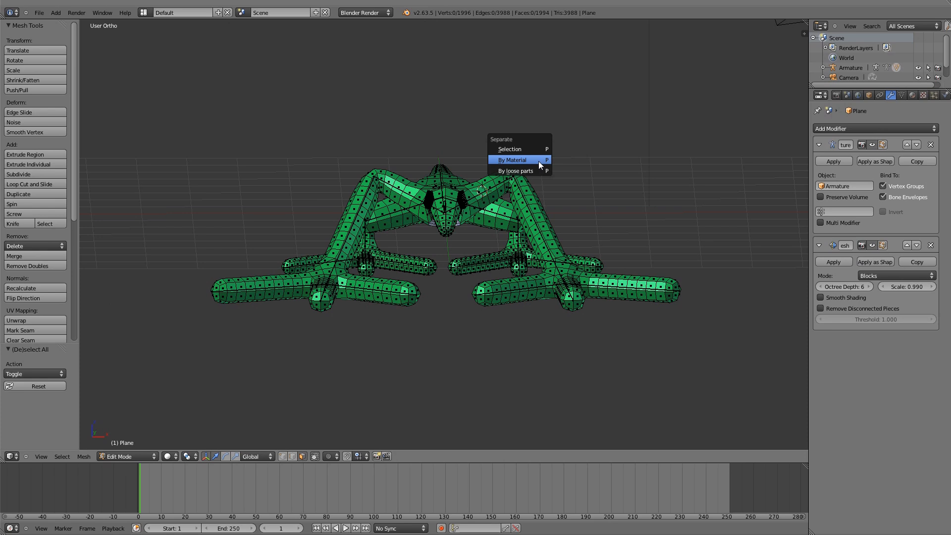
pyautogui.click(511, 159)
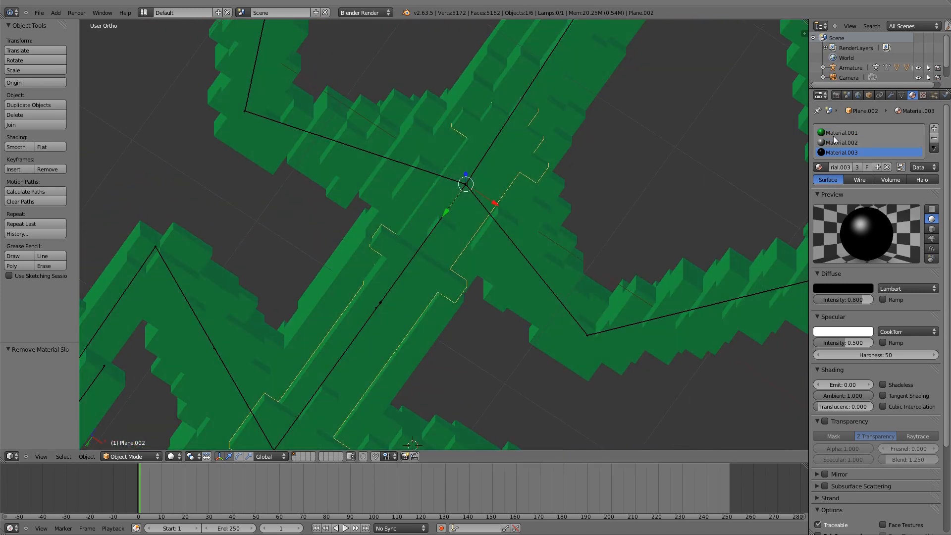
pyautogui.click(843, 132)
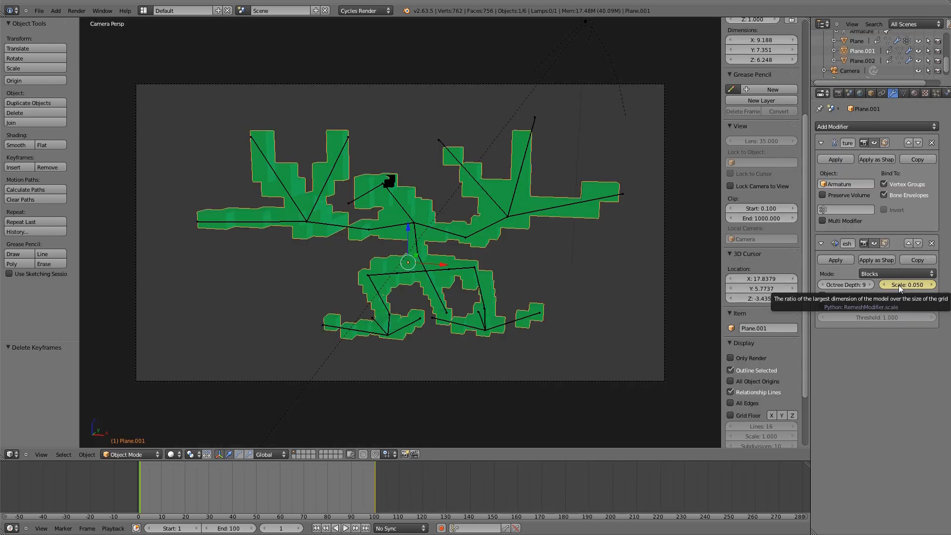
# Adjust the Remesh Scale value back and forth for finer, more detailed blocks.
pyautogui.moveTo(908, 285); pyautogui.dragTo(922, 284)
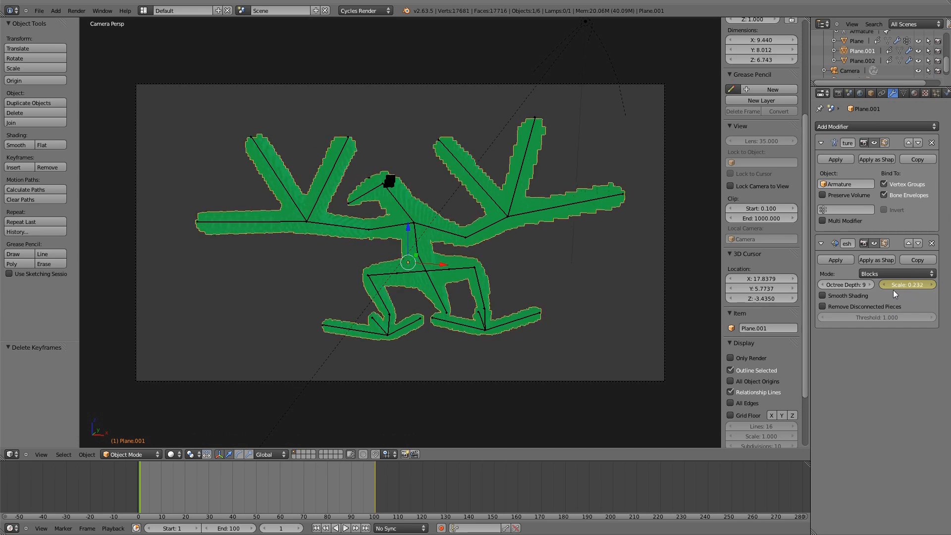
pyautogui.moveTo(916, 284); pyautogui.dragTo(904, 285)
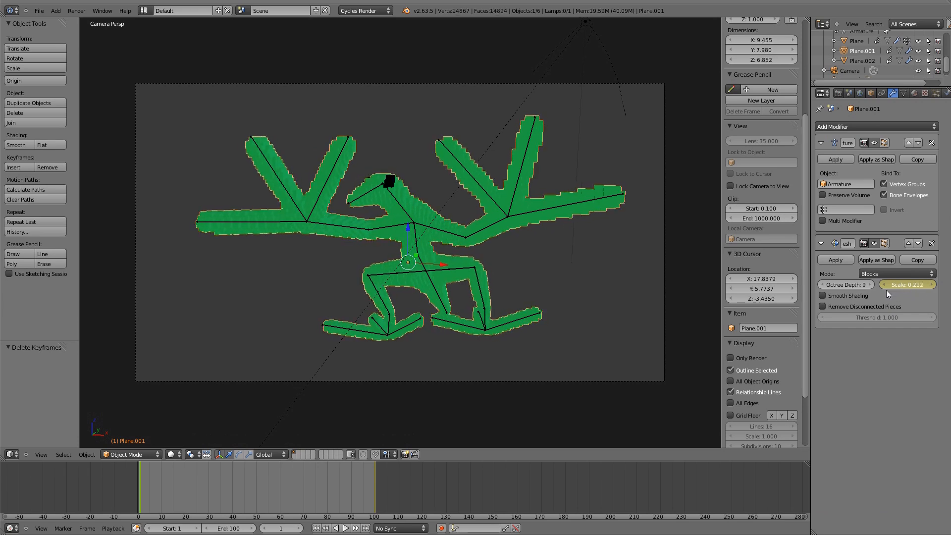
pyautogui.moveTo(910, 285); pyautogui.dragTo(867, 285)
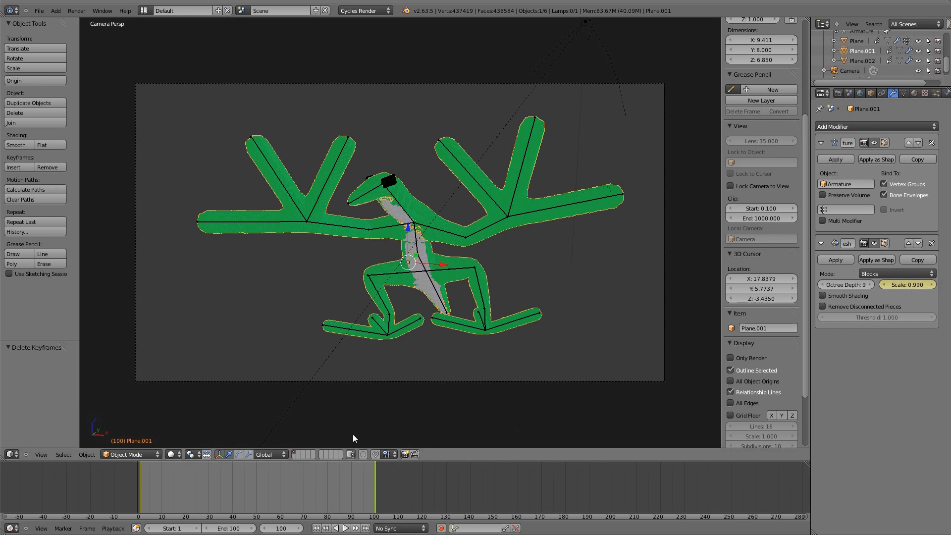
pyautogui.moveTo(257, 492)
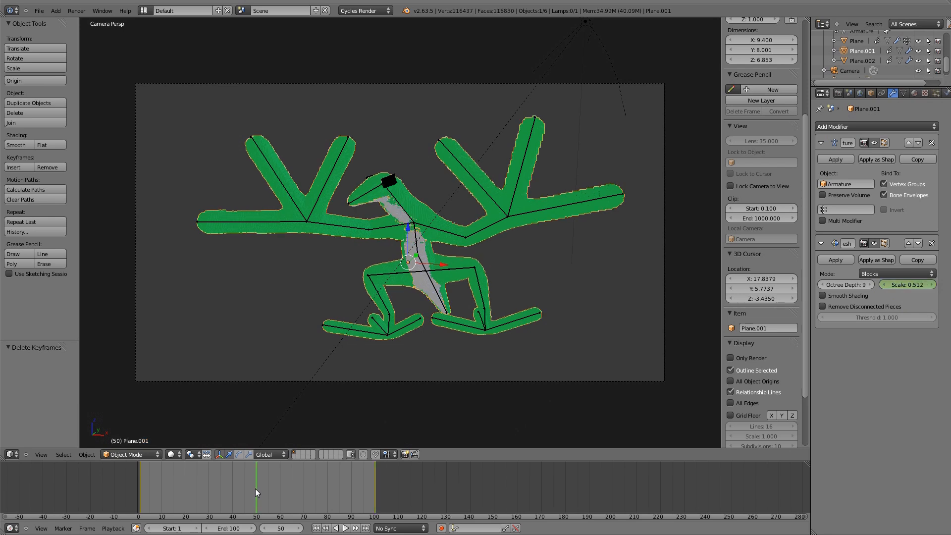
pyautogui.moveTo(271, 489)
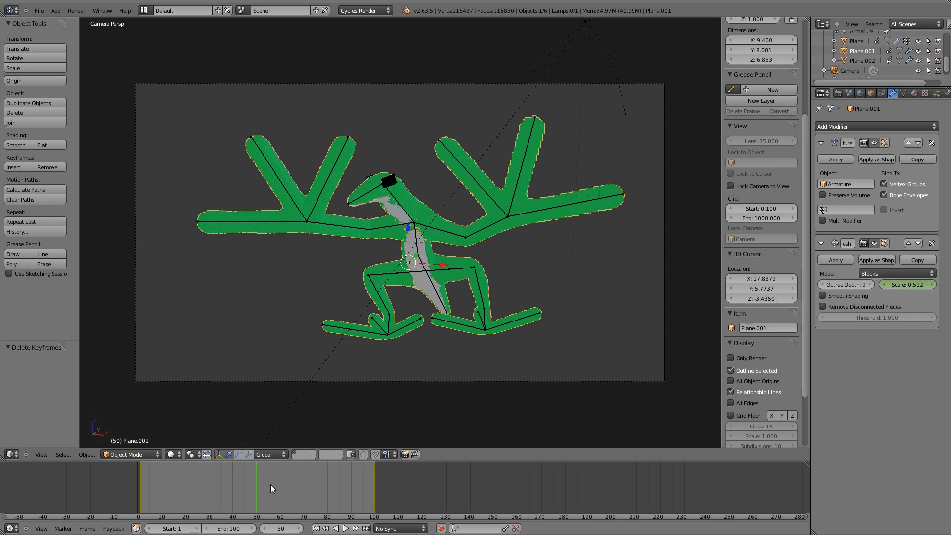